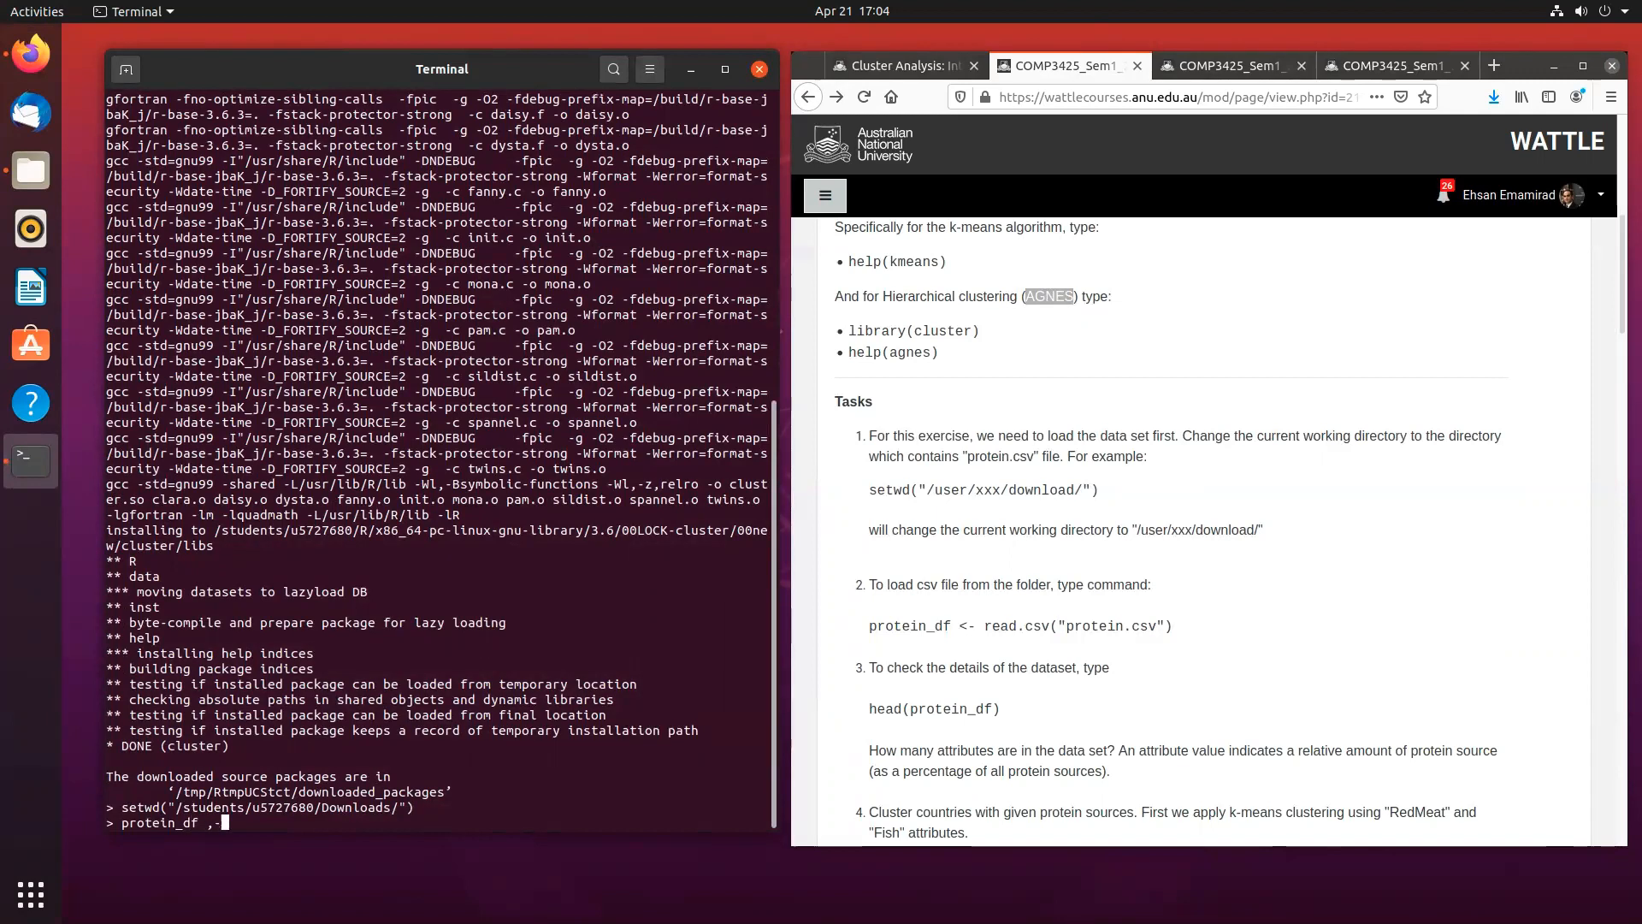
# Step: Run protein_df <- read.csv("protein.csv") to load the protein data from Downloads
pyautogui.press('Return')
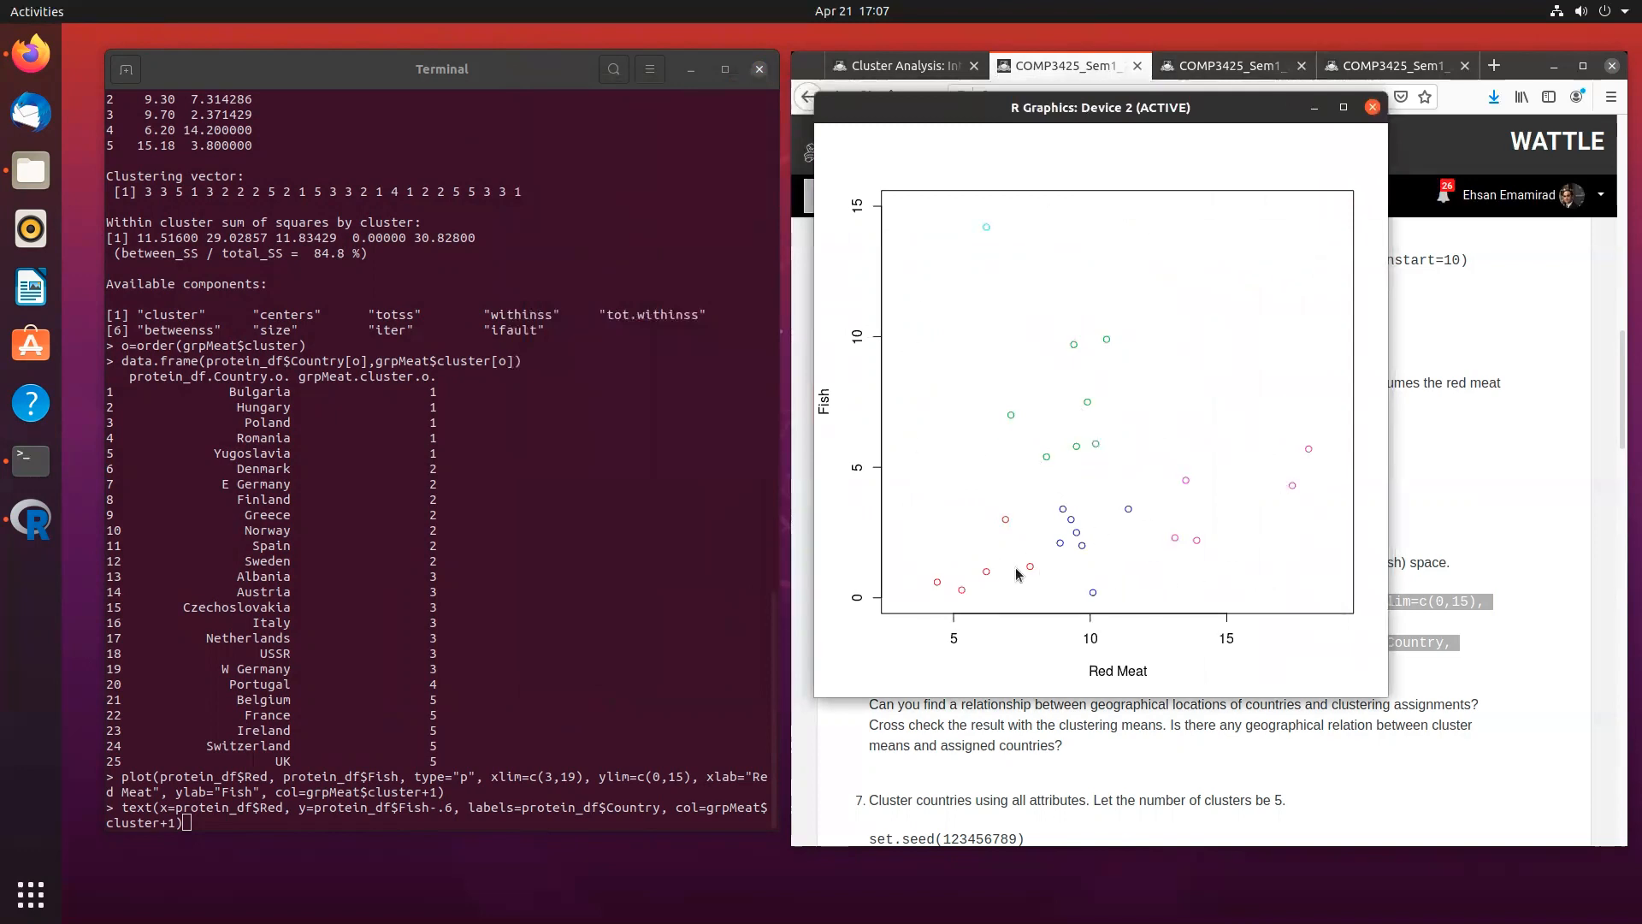
# Step: Plot red meat against fish with points coloured by grpMeat cluster
pyautogui.rightClick(204, 708)
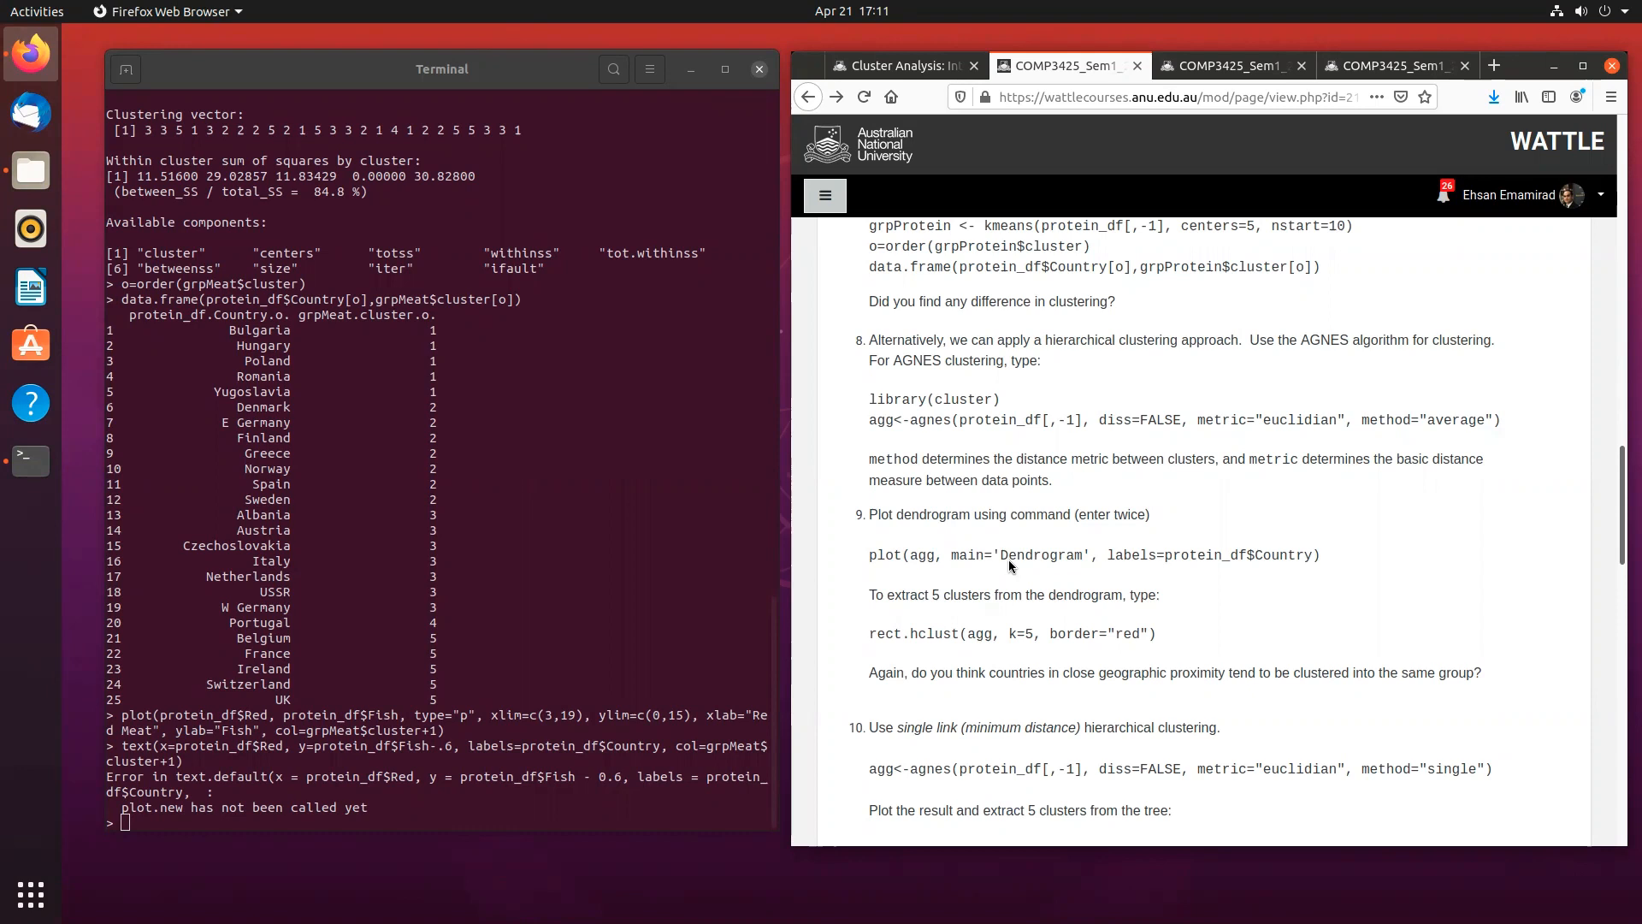
# Step: Scroll the Wattle lab page down to the AGNES and single-link clustering tasks
pyautogui.scroll(-3)
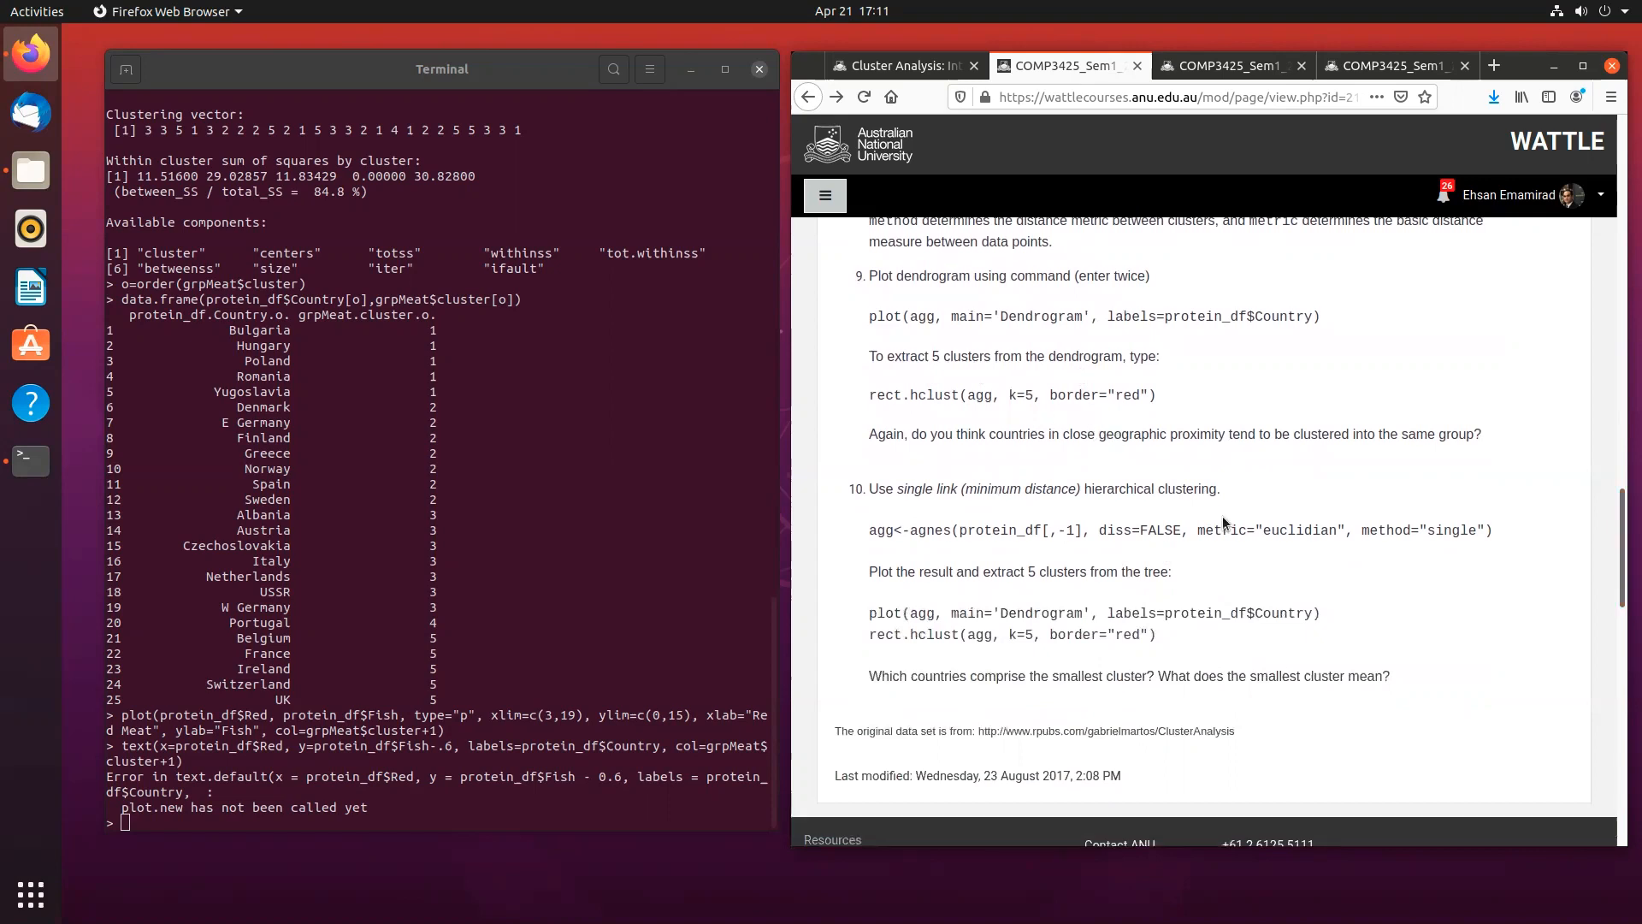